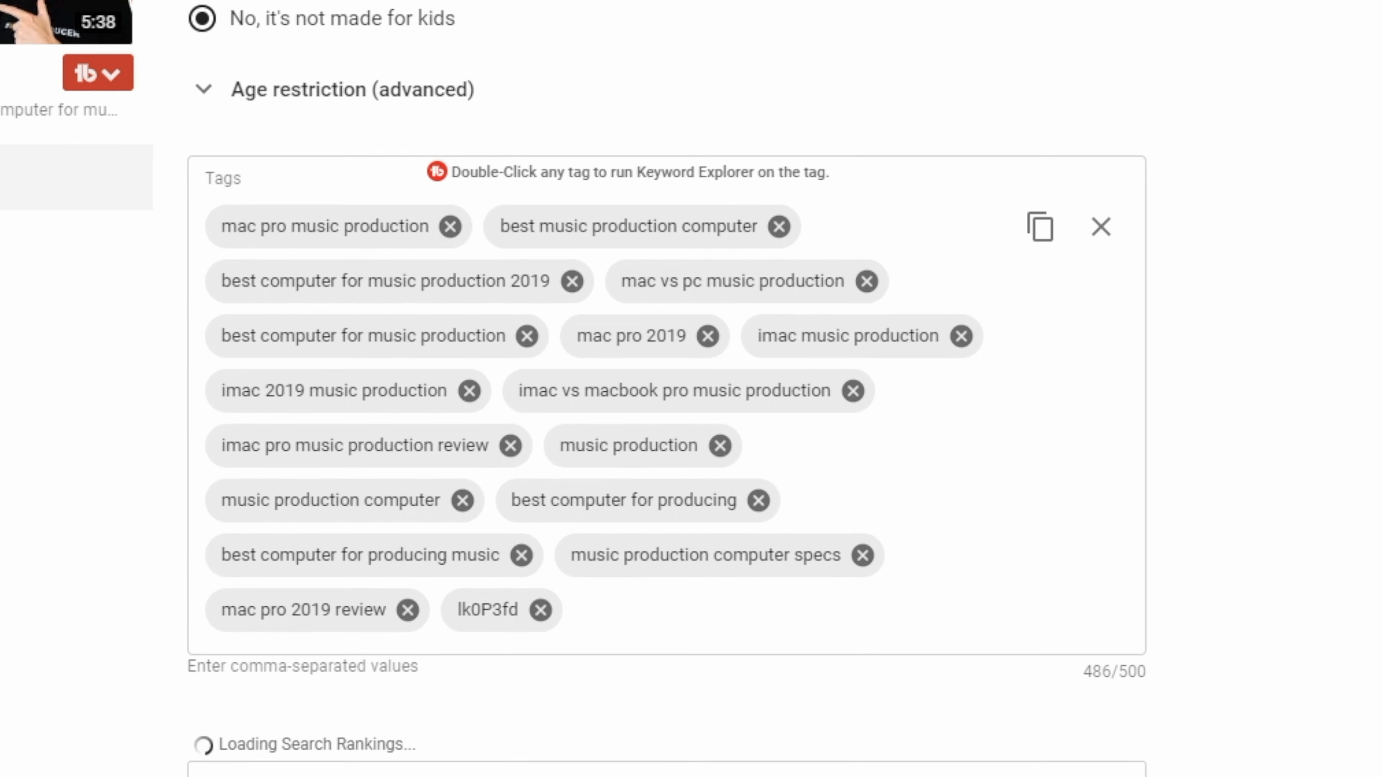
Show shot 1 of 4 labels: bicycle 98%, cycling, road bicycle, land vehicle.
scroll("down", 3)
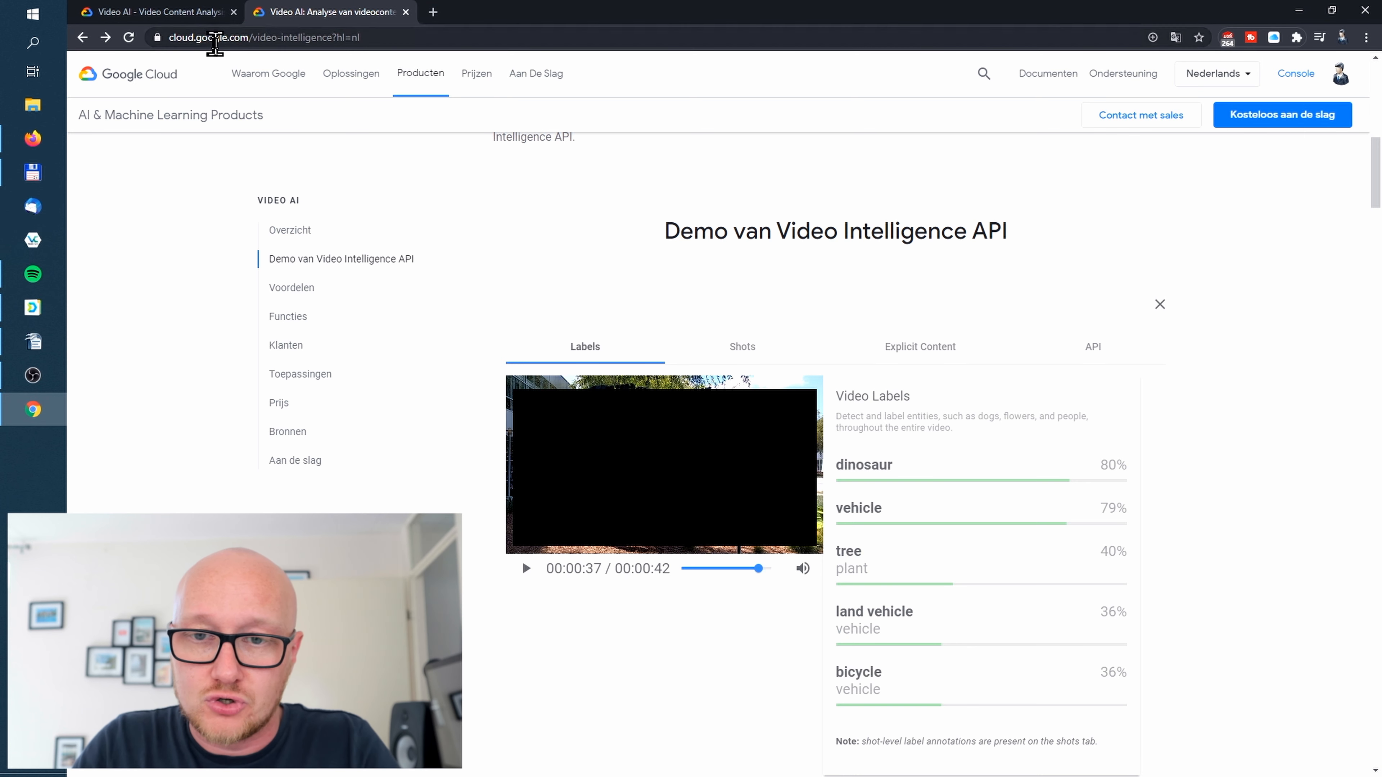
mouse_move(275, 36)
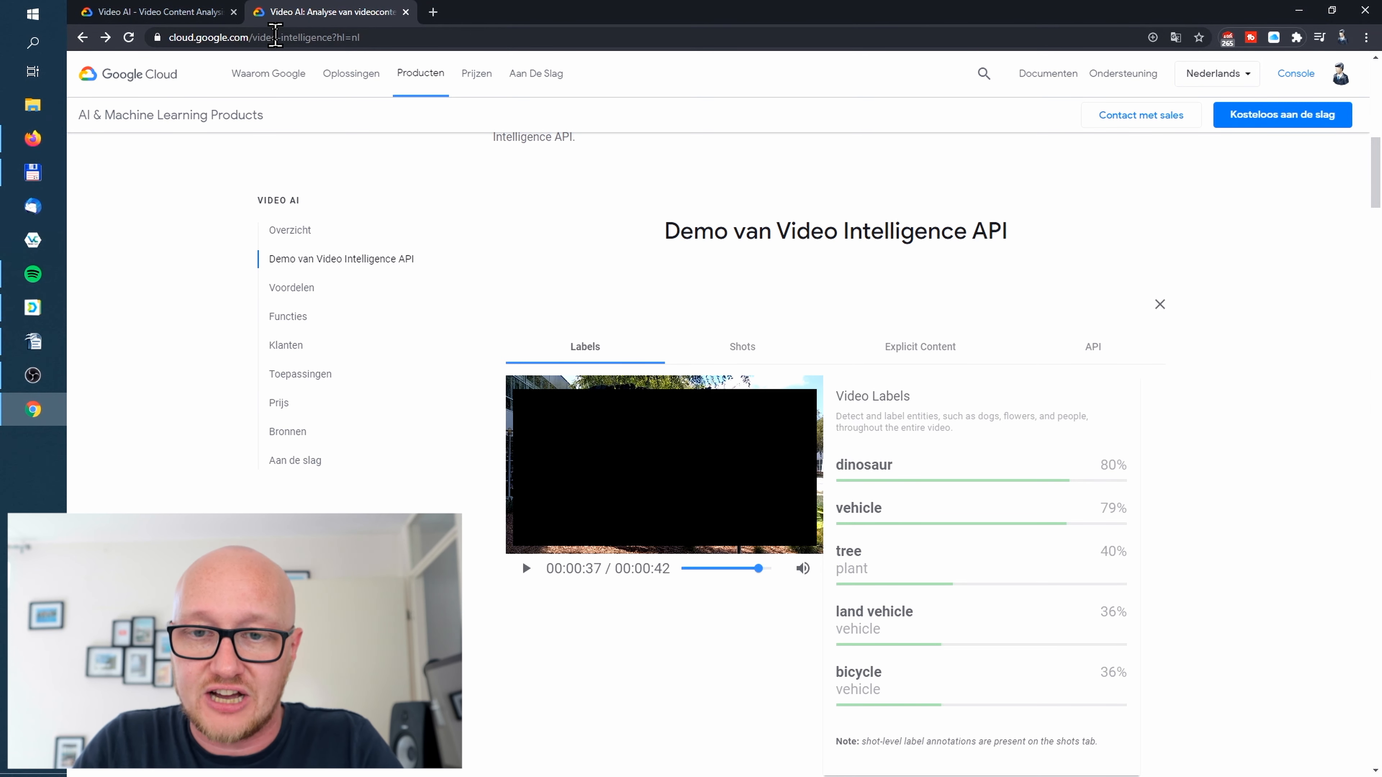
mouse_move(719, 204)
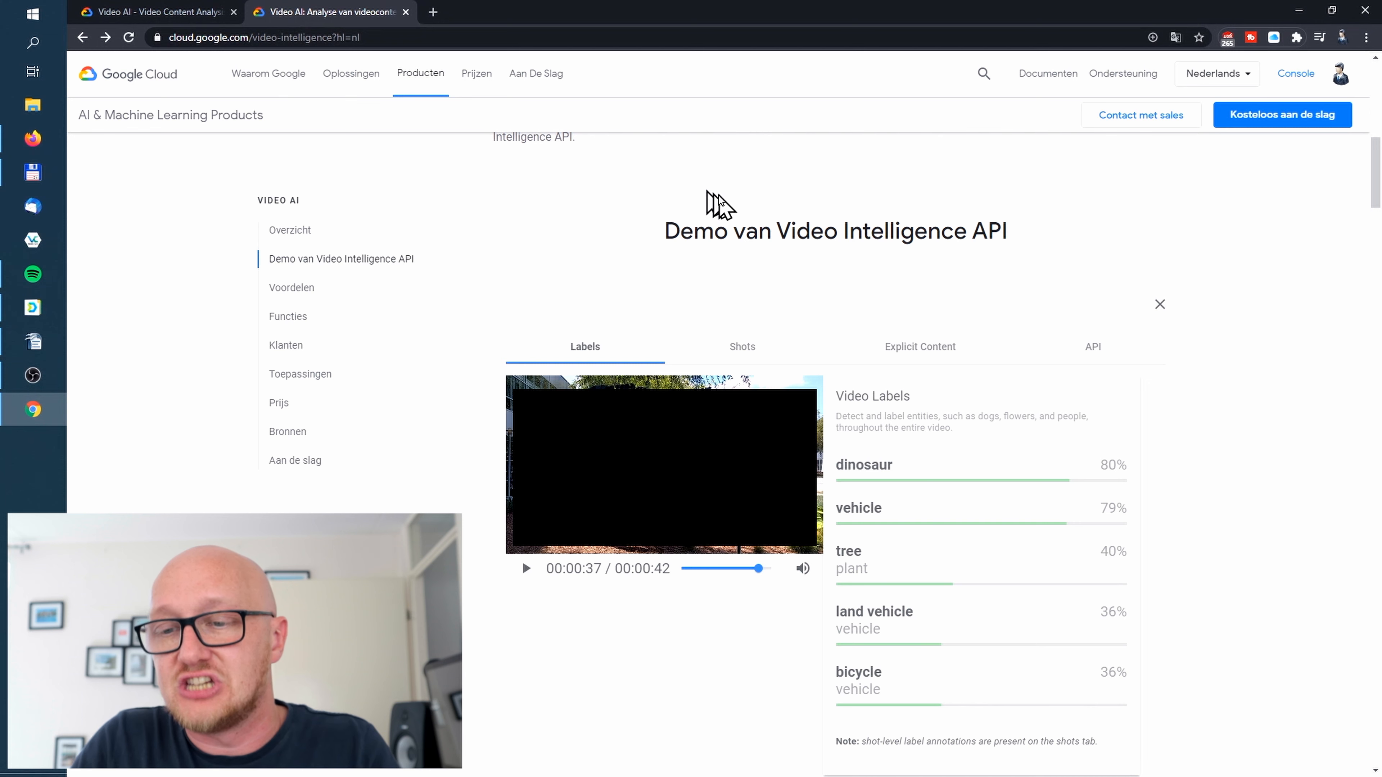
mouse_move(778, 280)
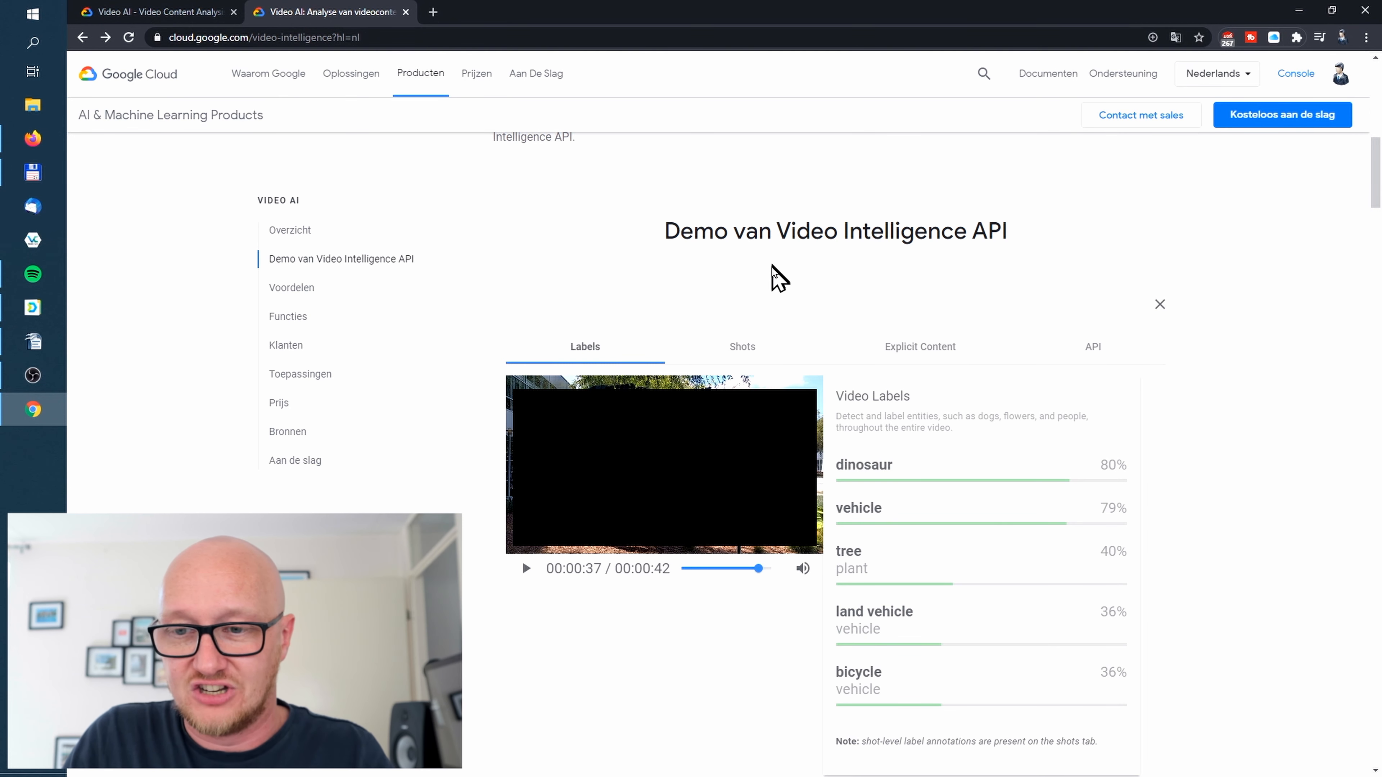
mouse_move(1031, 500)
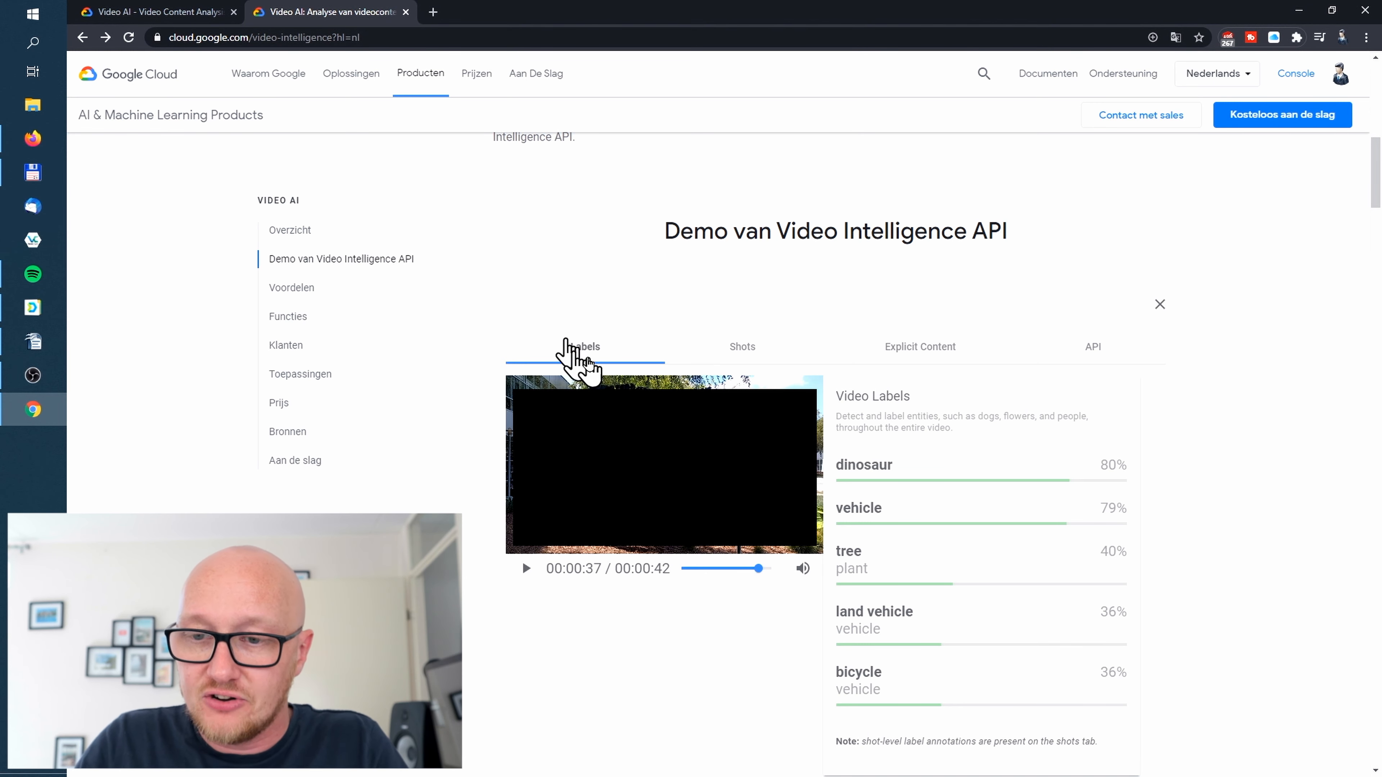
mouse_move(986, 493)
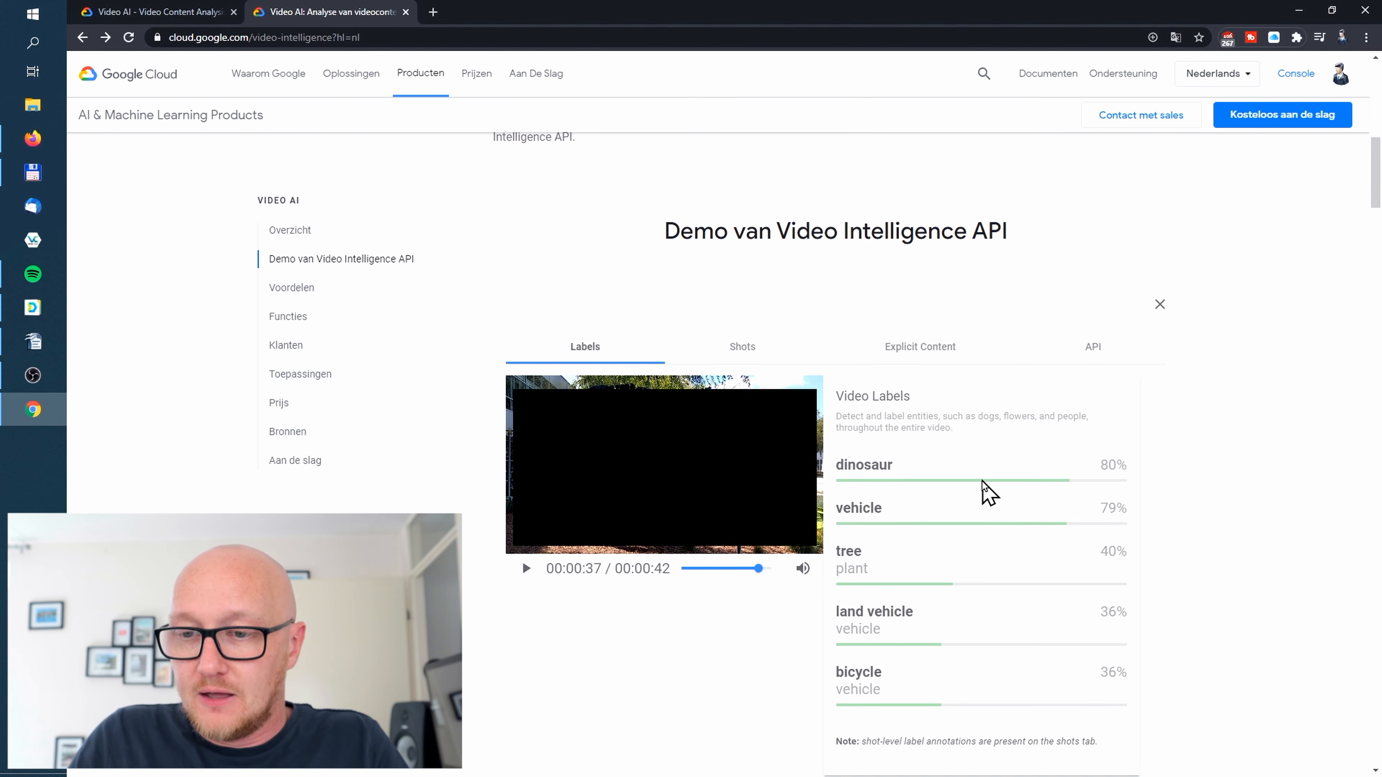
mouse_move(940, 622)
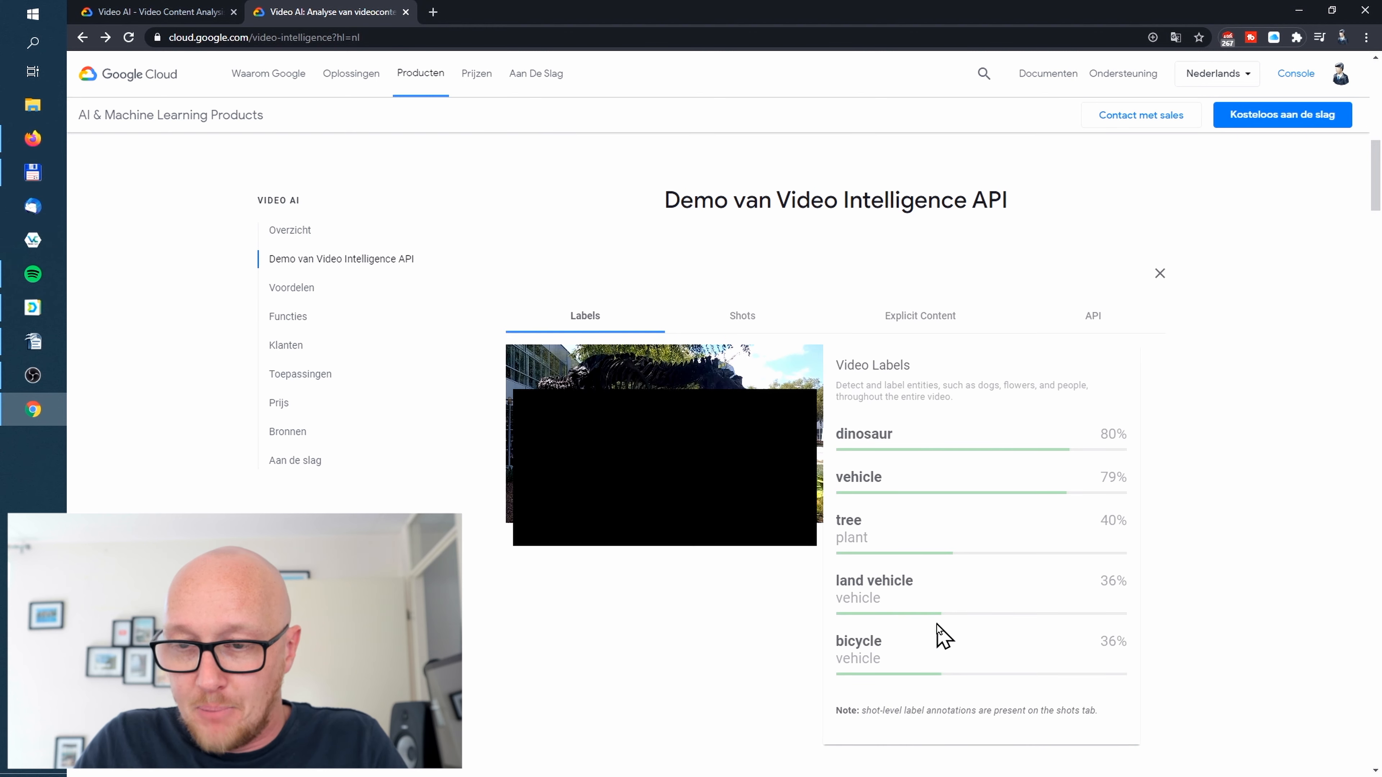
scroll("up", 3)
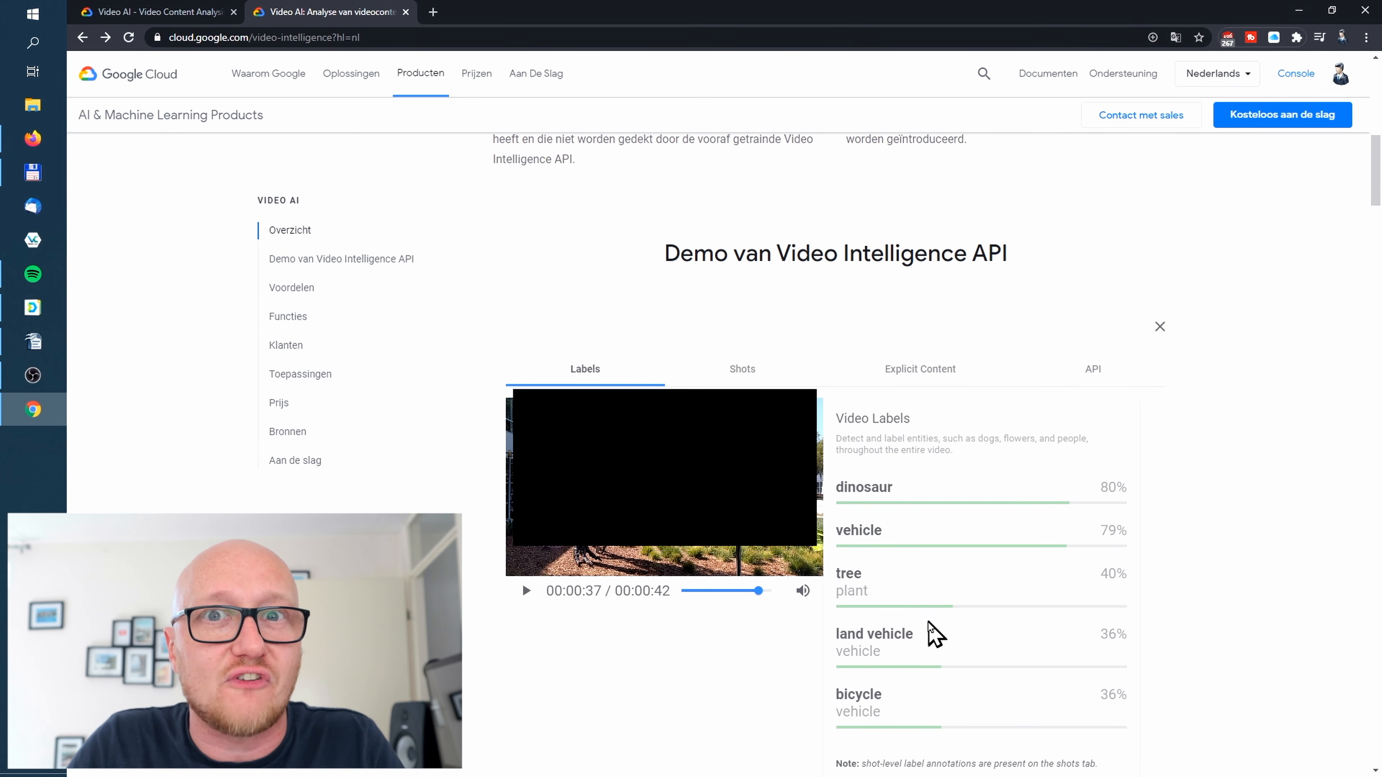
mouse_move(742, 375)
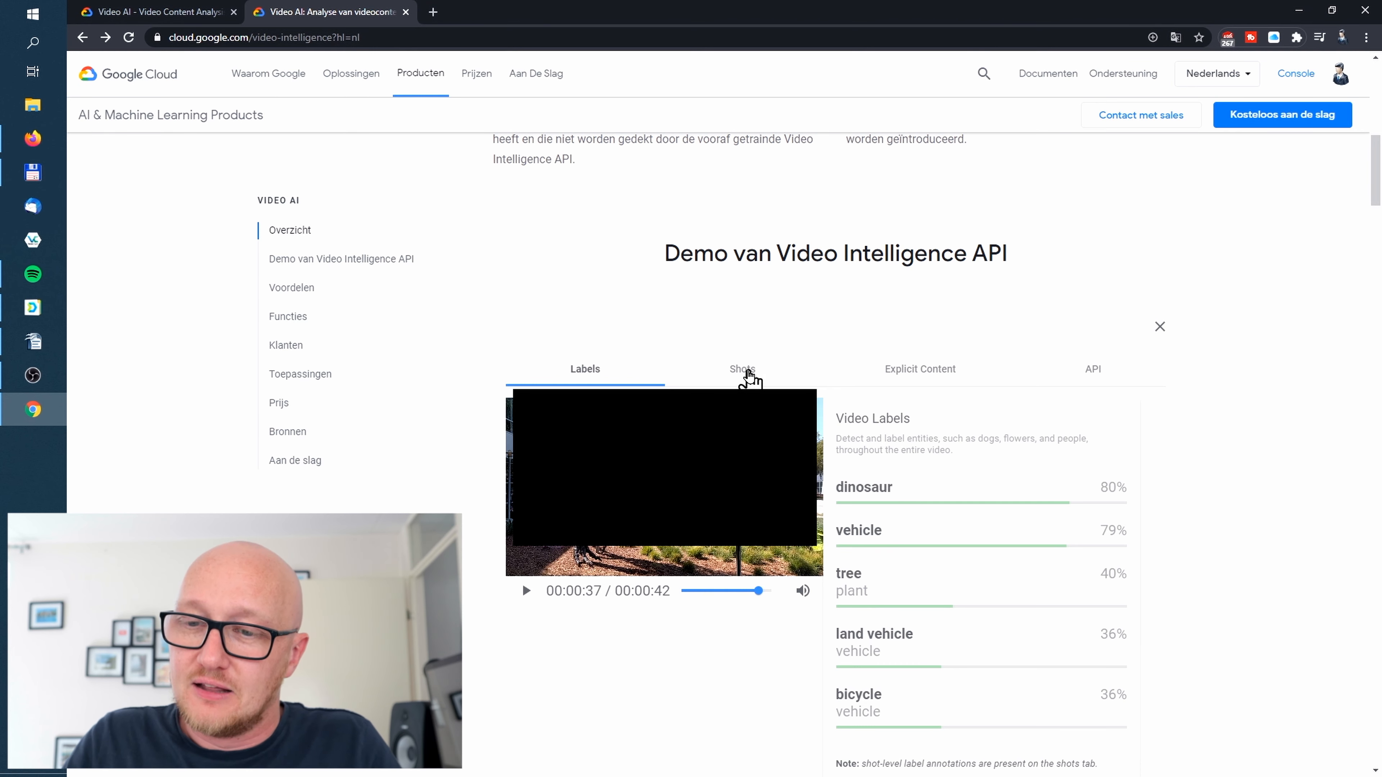
left_click(741, 368)
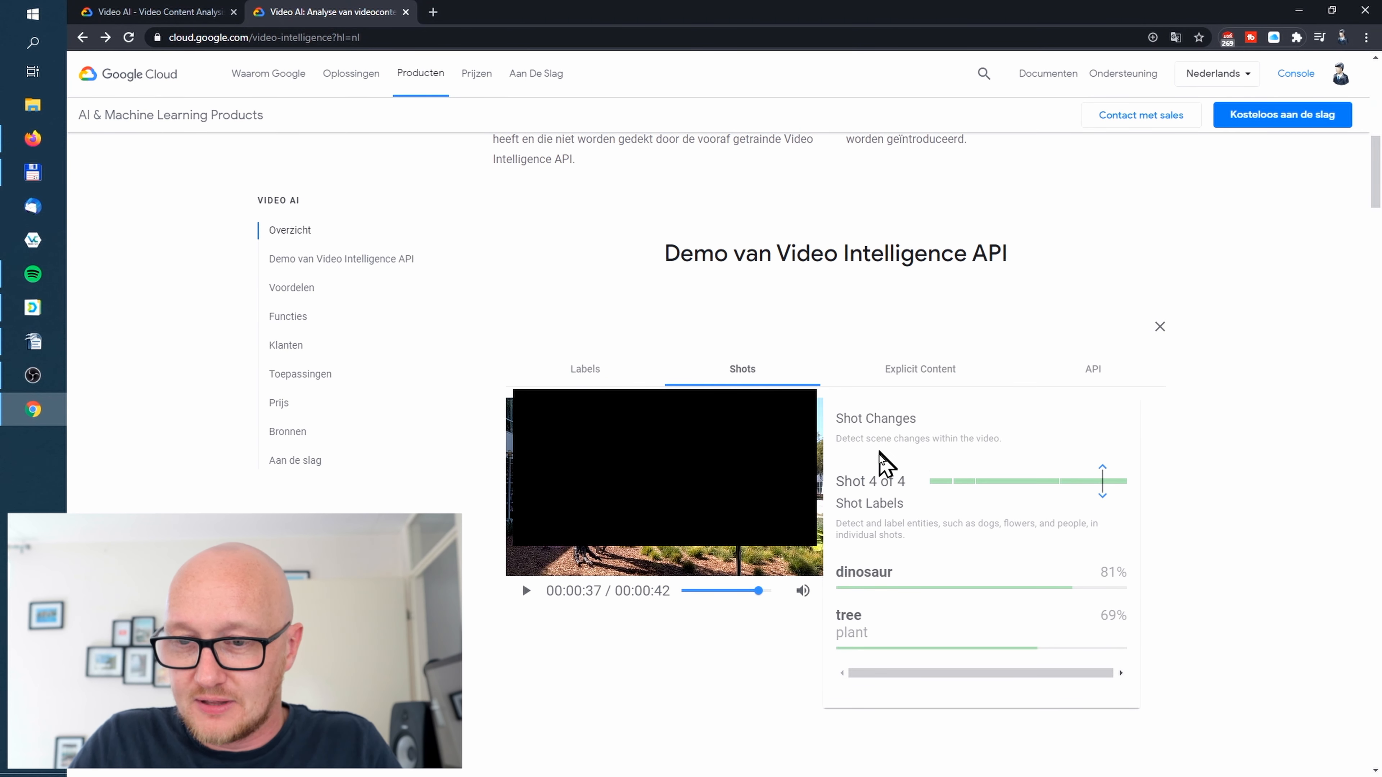
scroll("down", 3)
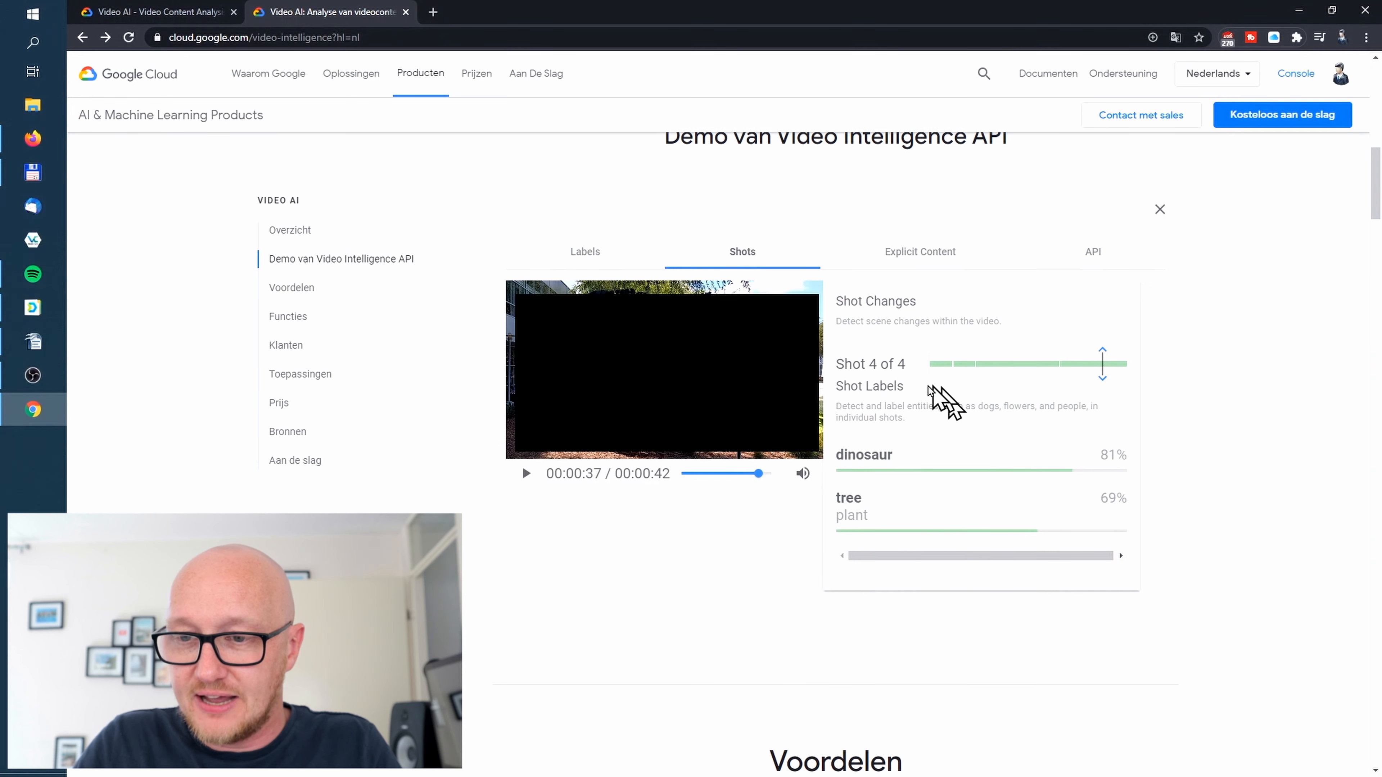
mouse_move(959, 534)
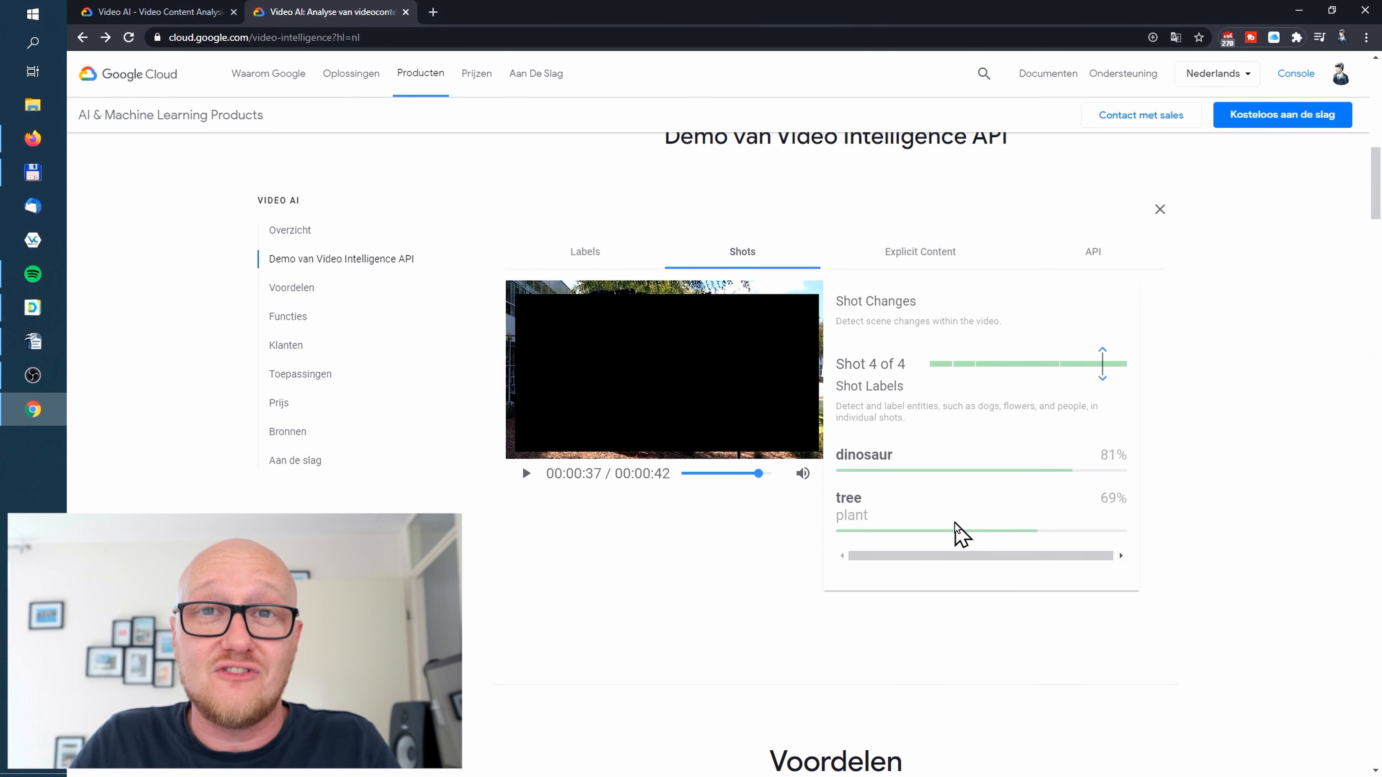
mouse_move(871, 449)
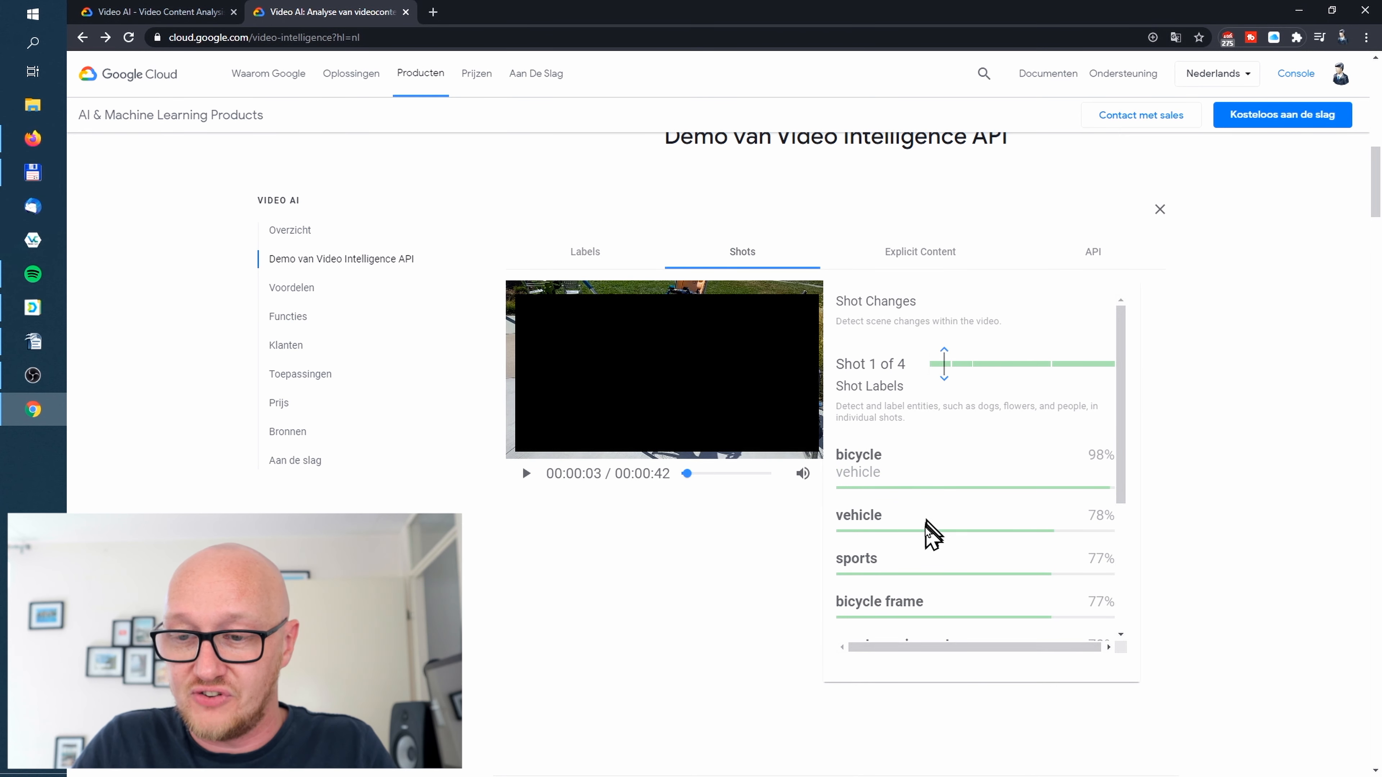
scroll("down", 3)
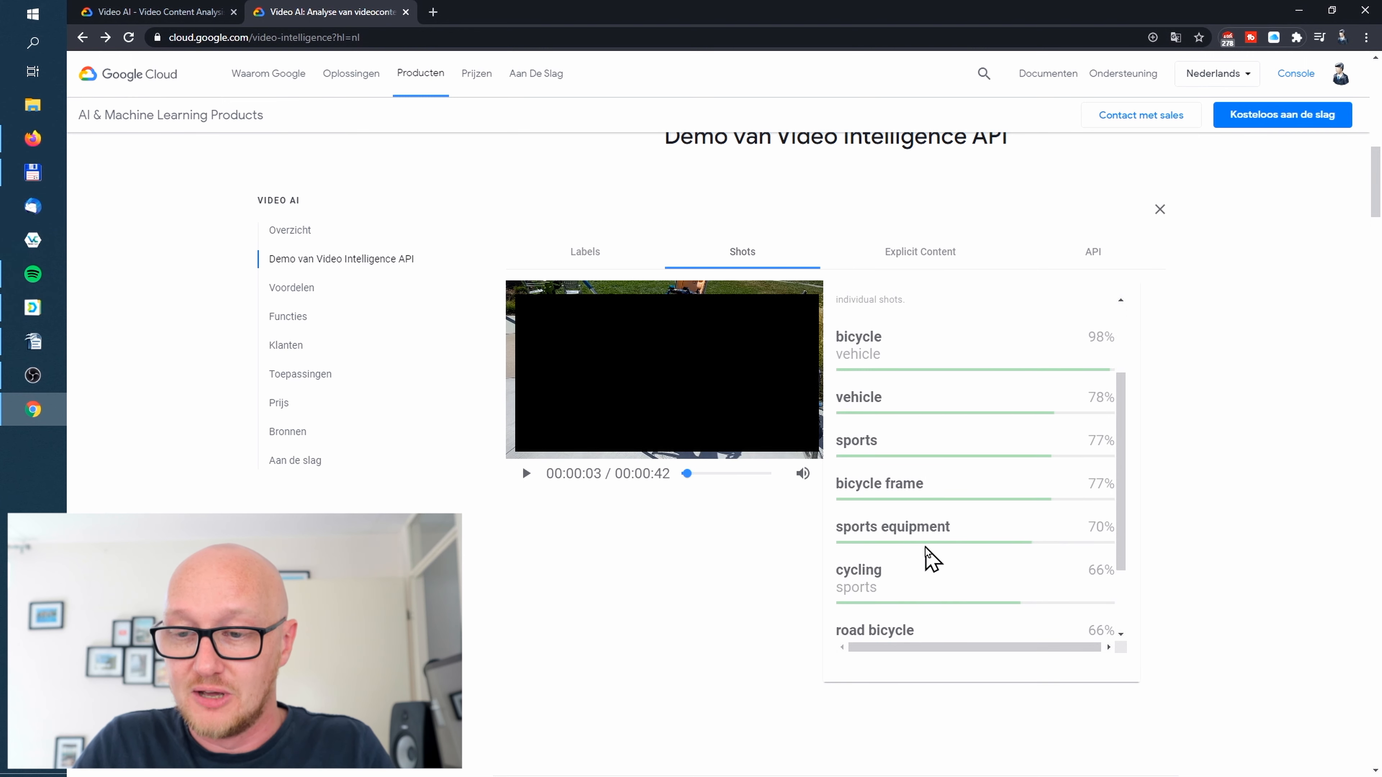
scroll("down", 3)
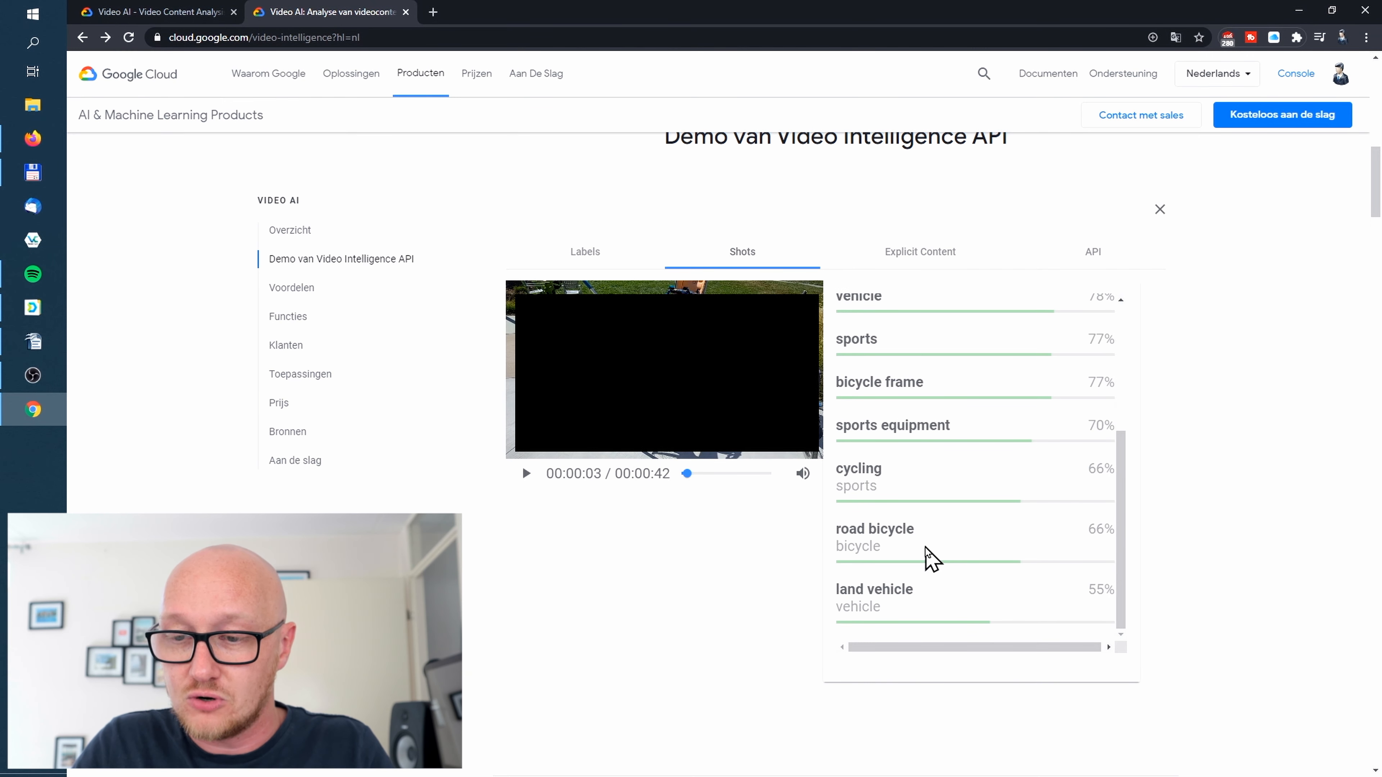